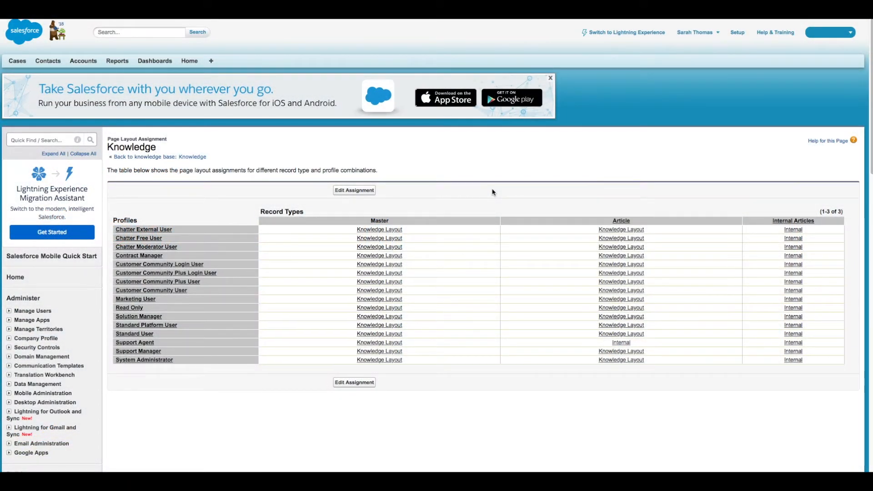
mouse_move(618, 43)
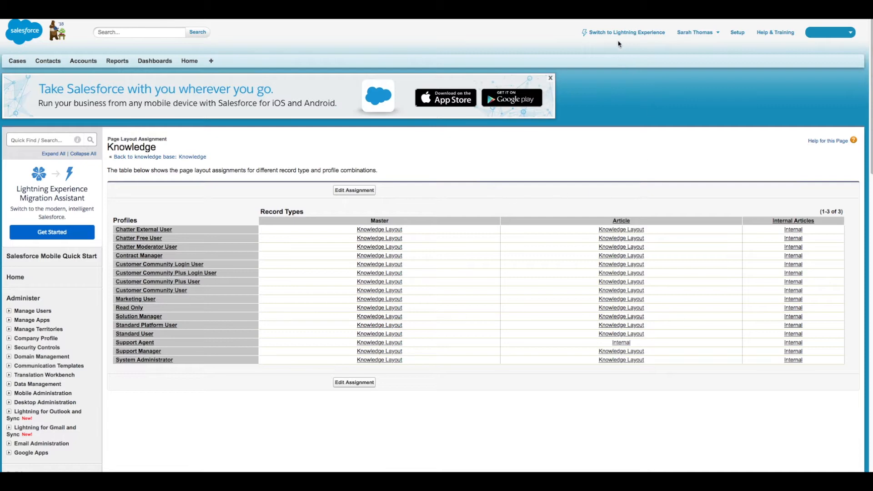
- Switch to Lightning Experience and choose Knowledge from the Service Console navigation
left_click(627, 32)
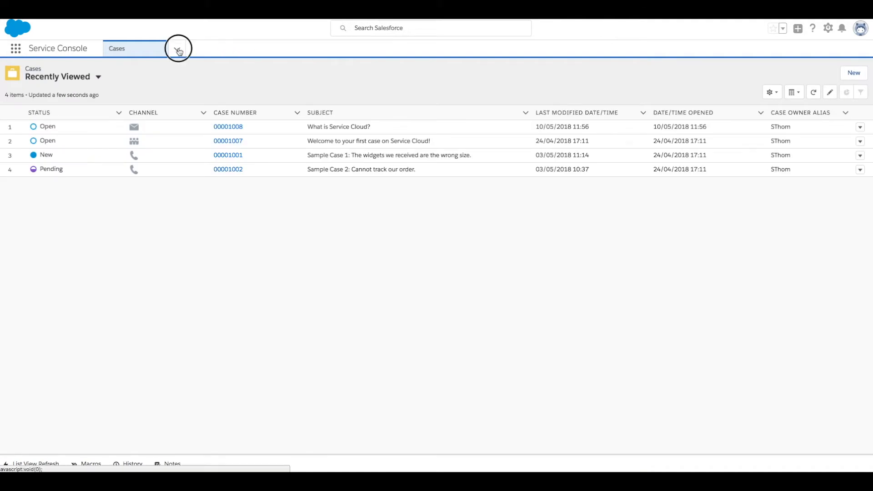
left_click(178, 49)
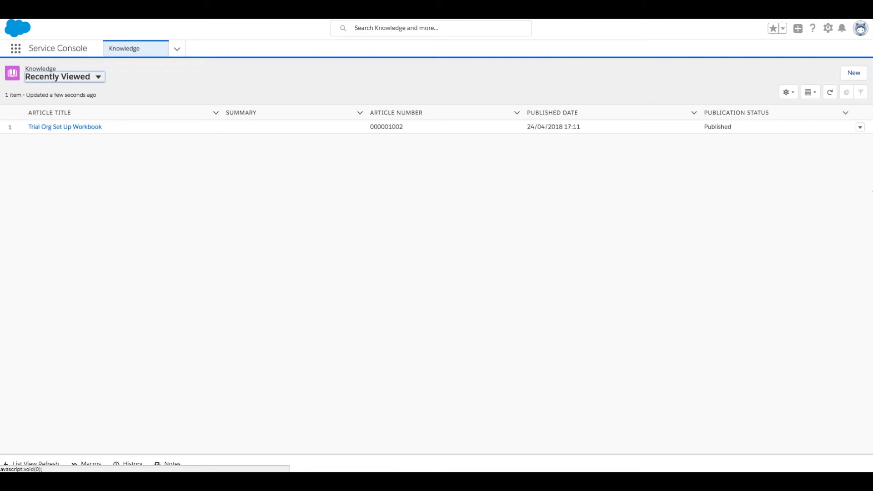
- Start a new Knowledge article, keeping the Article record type
left_click(854, 73)
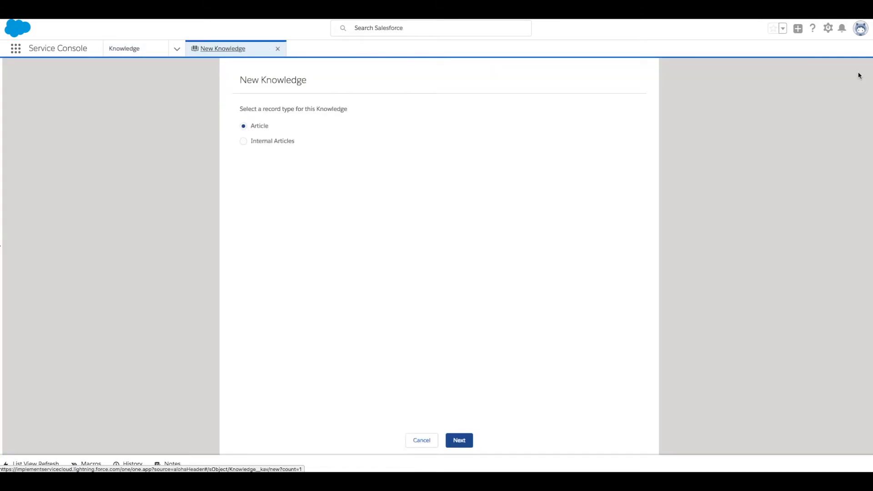
mouse_move(439, 363)
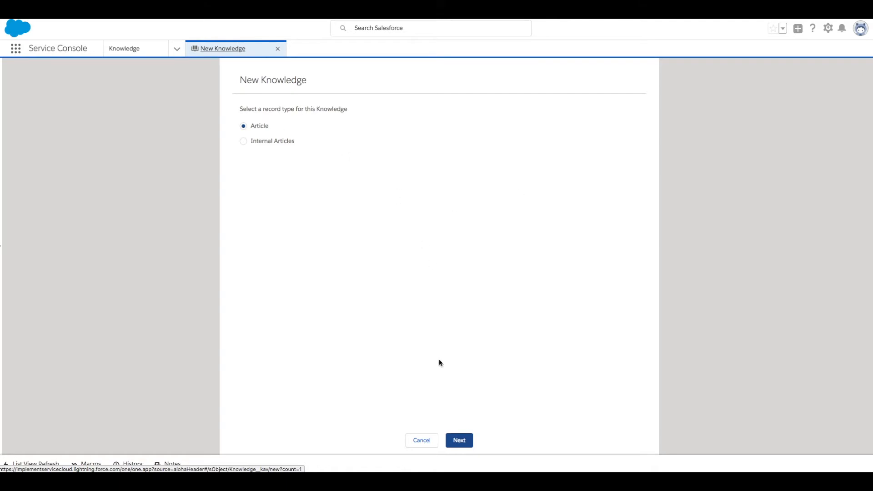
left_click(459, 440)
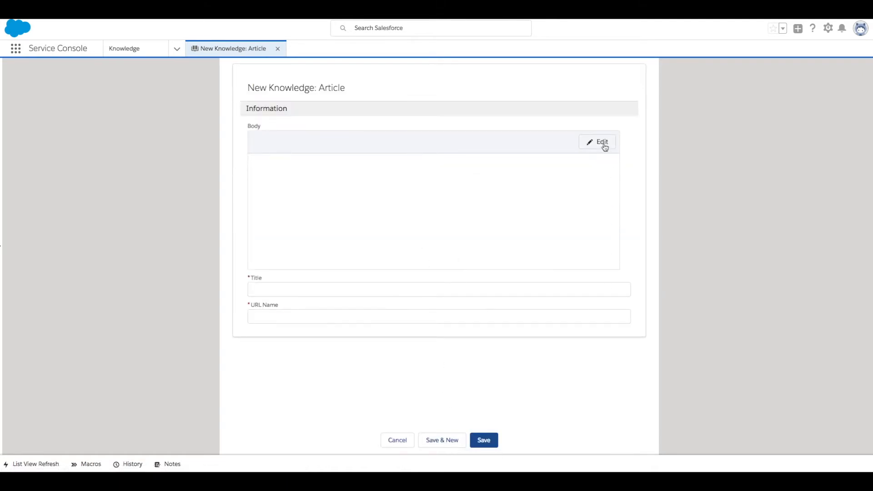
- Add the rich-text body, title the article 'What is Service CLoud?' and save it
left_click(597, 142)
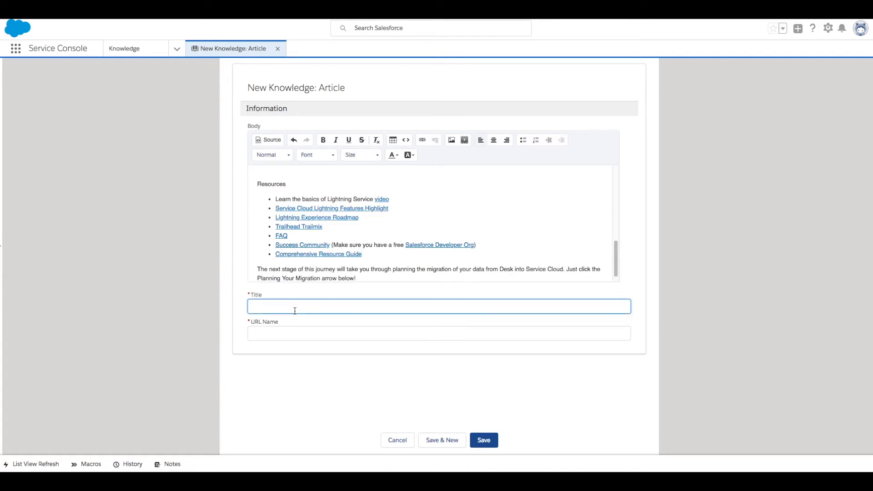
type("What is Ser")
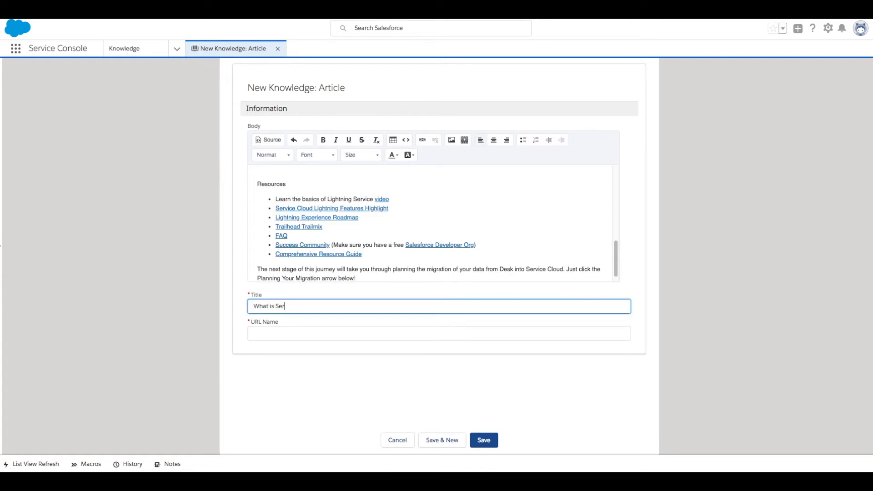
type("vice CLoud?")
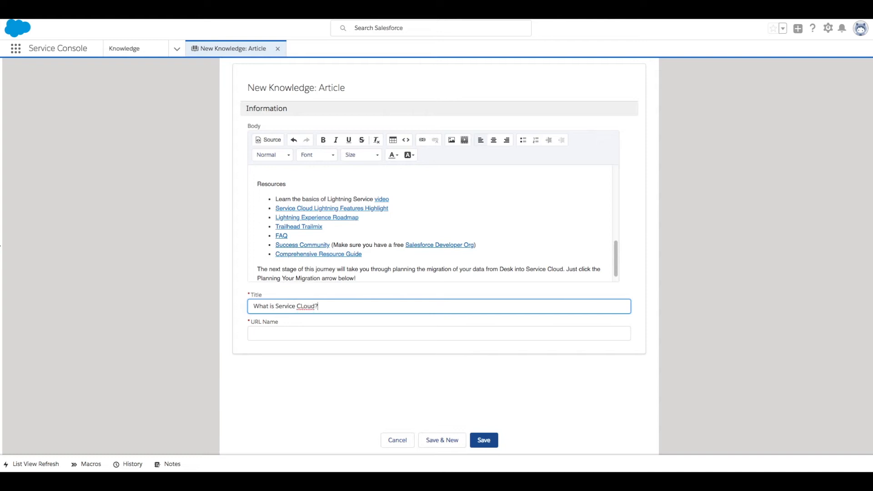
mouse_move(282, 349)
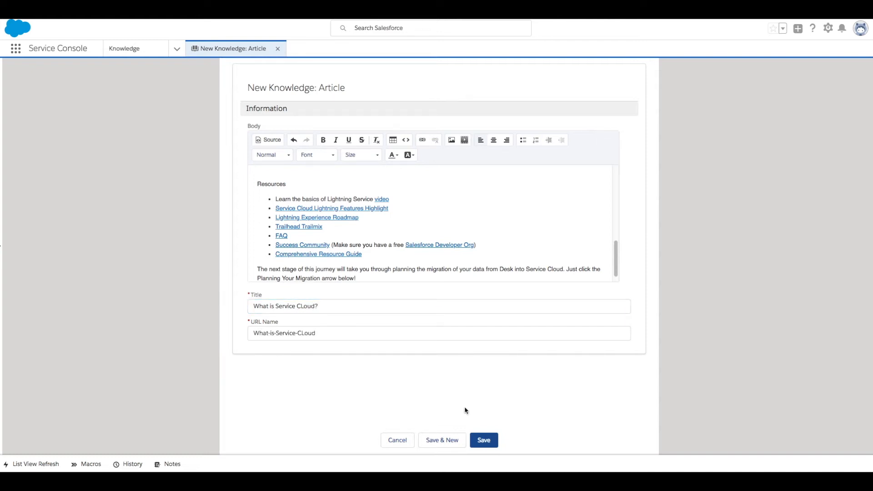
left_click(482, 440)
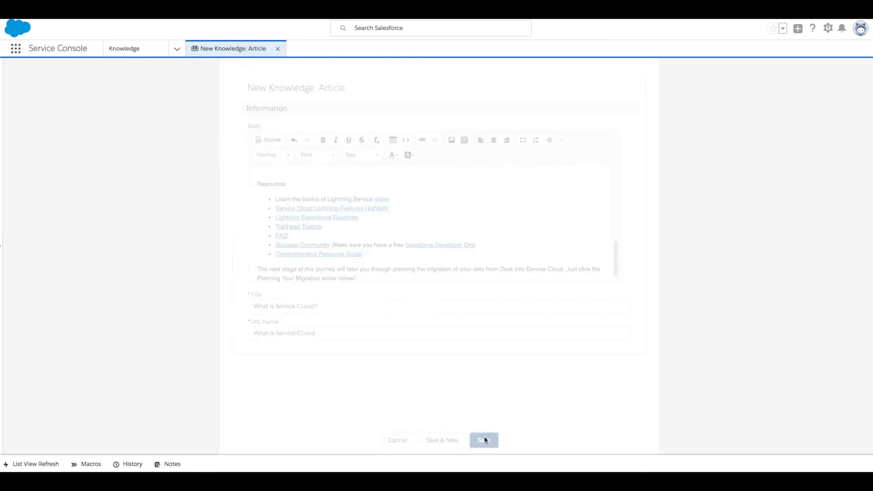
- Review the saved draft 'What is Service CLoud?' and start publishing it from the record header
left_click(483, 441)
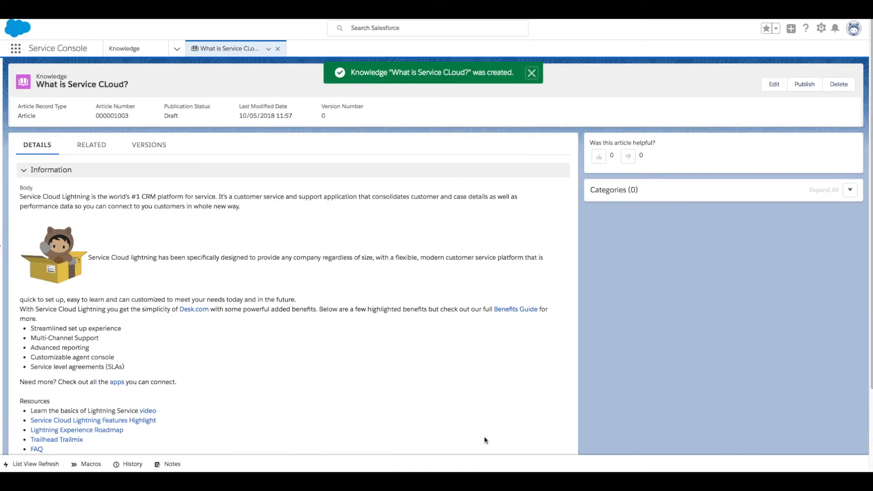
mouse_move(270, 317)
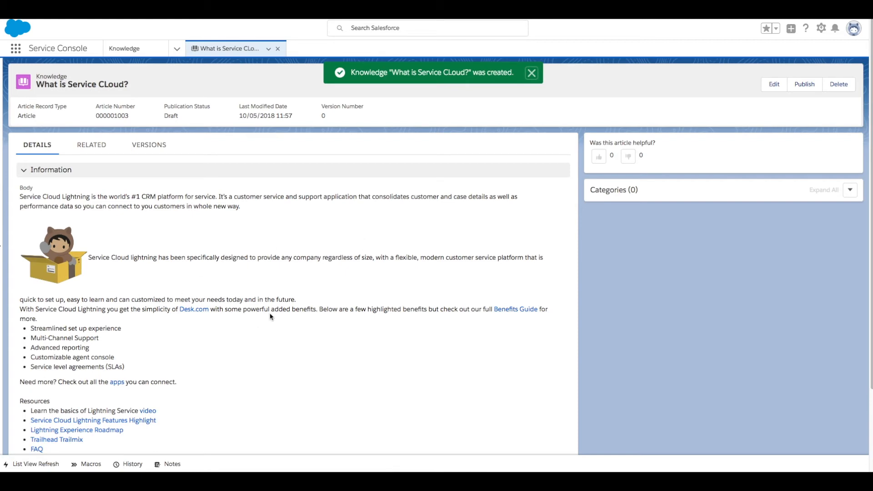
left_click(530, 73)
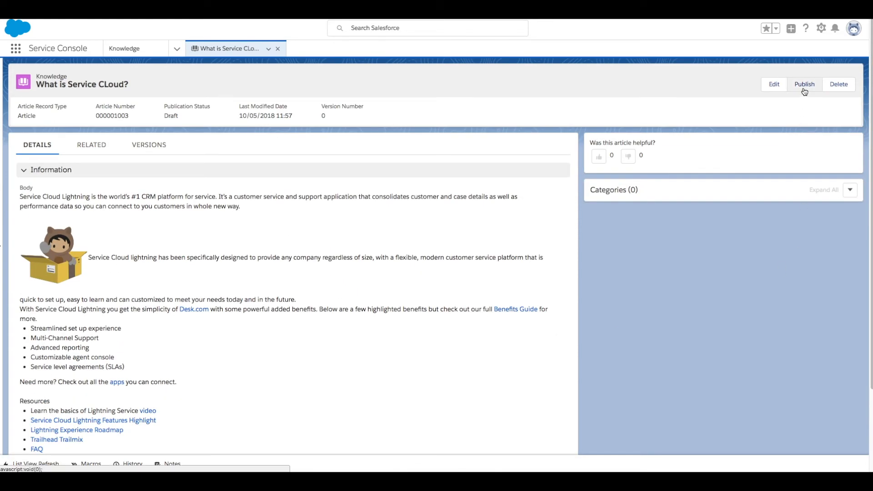
left_click(804, 83)
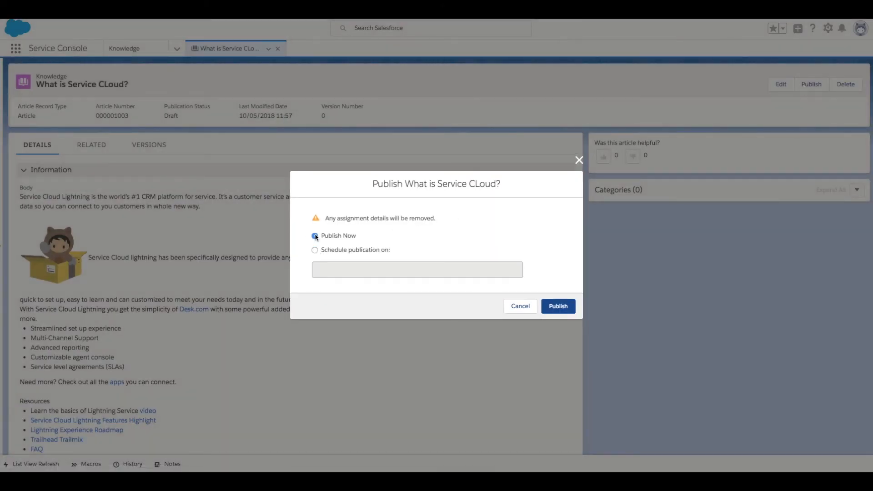
- Publish 'What is Service CLoud?' now, bringing it to Published status at version 1
left_click(557, 306)
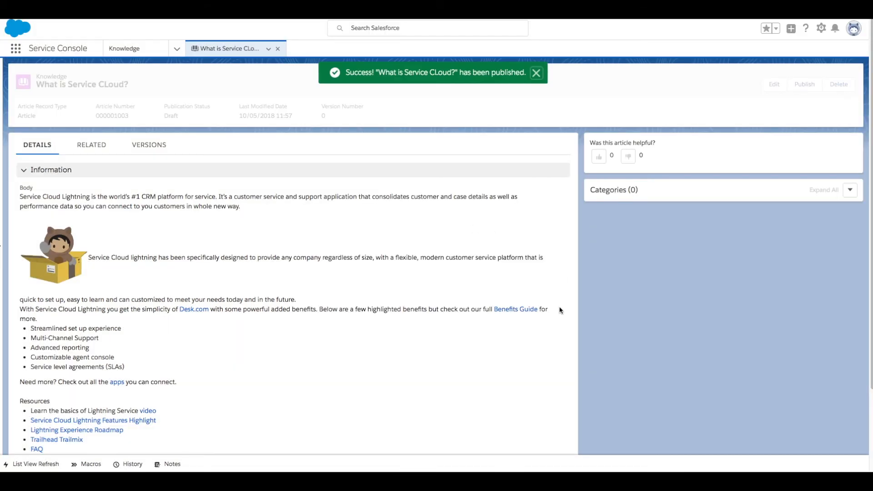
left_click(803, 84)
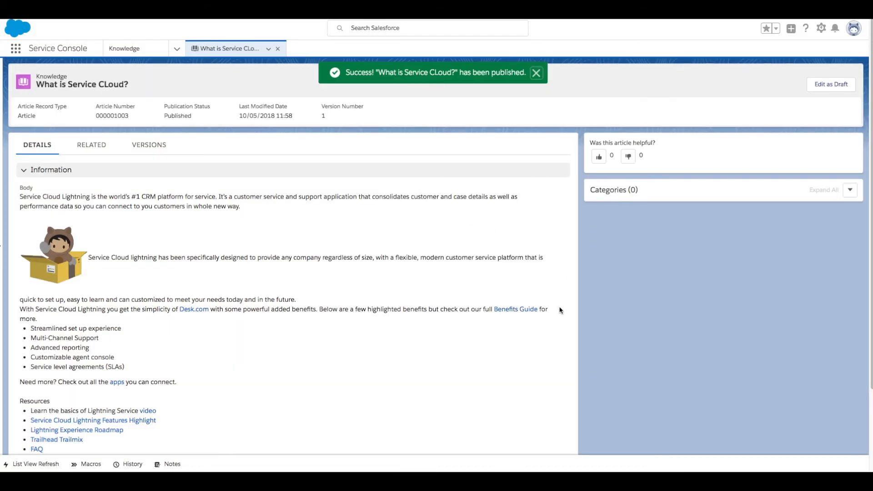